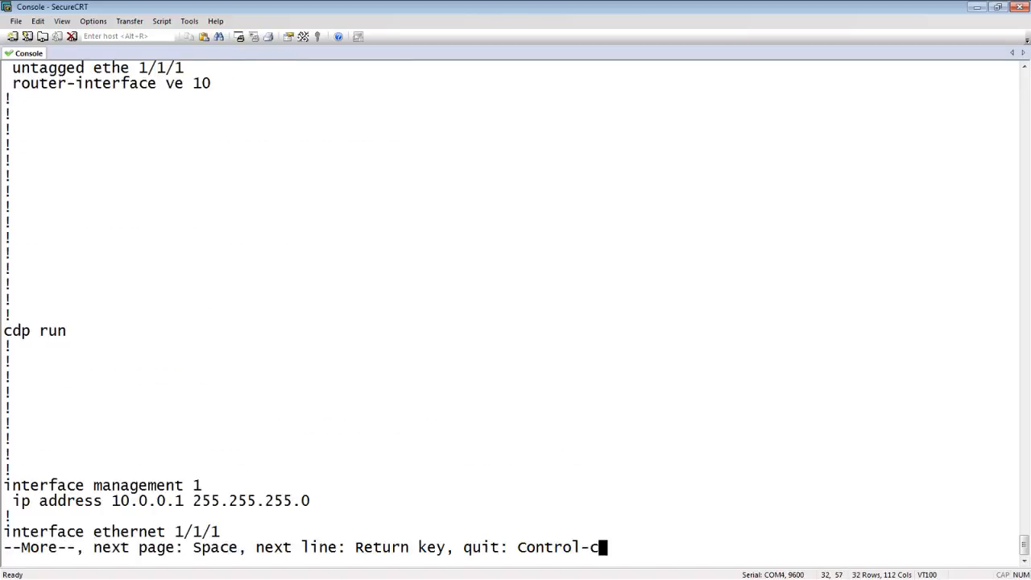
Step: Page through the running-config to the end, showing management 1 at 10.0.0.1 and VE 10 at 1.0.0.254/24
key(space)
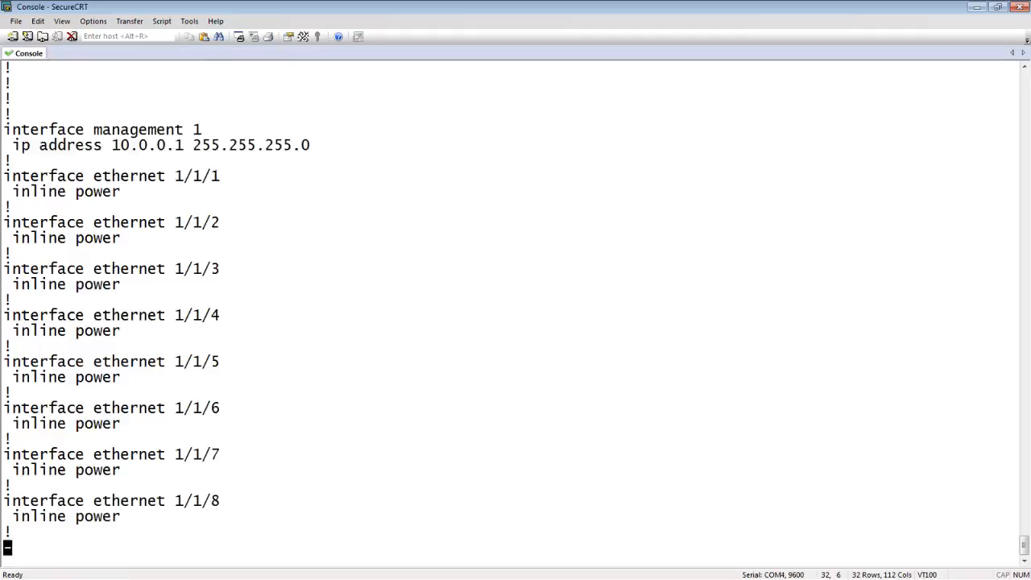
scroll(down, 3)
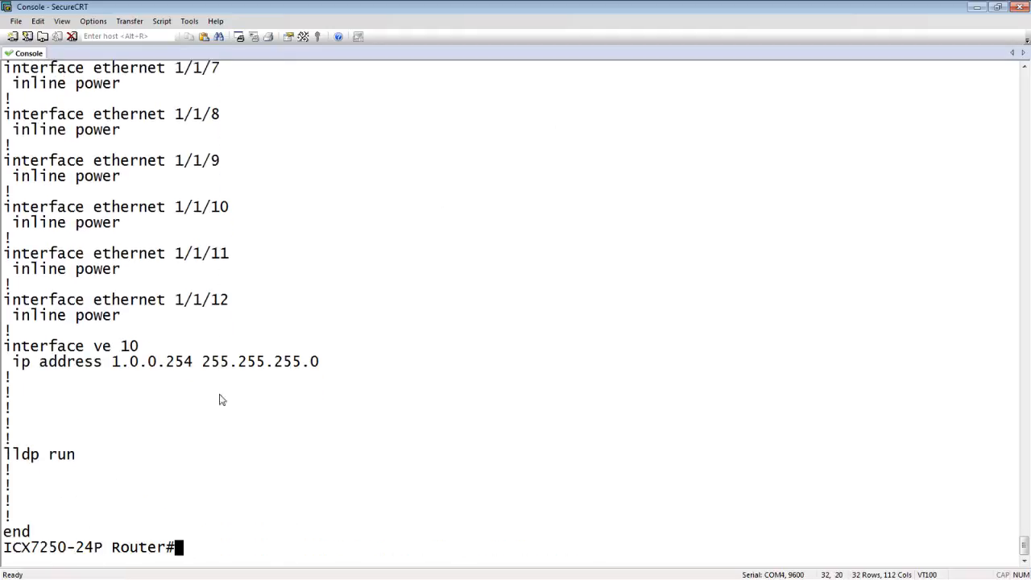
mouse_move(132, 377)
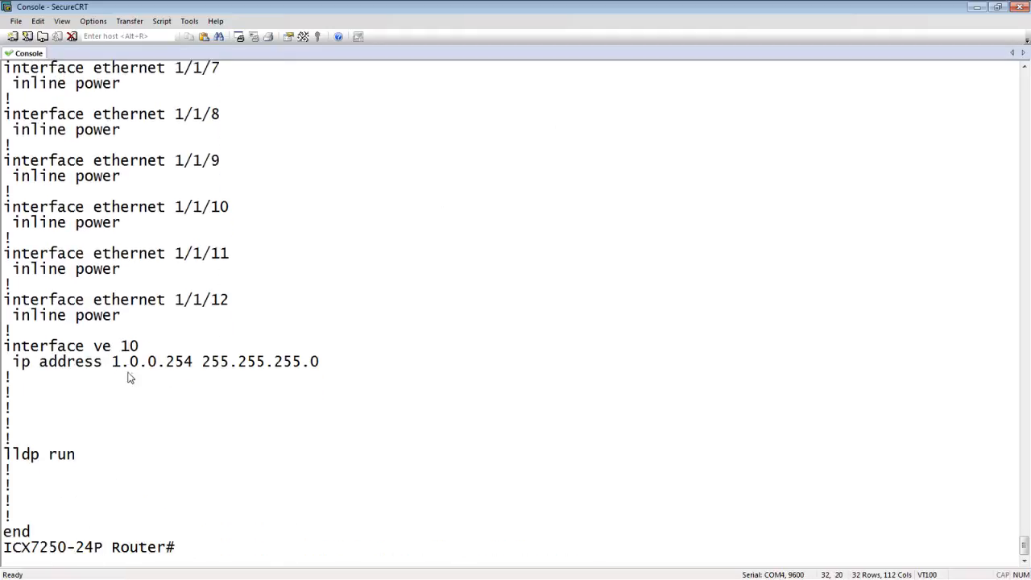
mouse_move(261, 377)
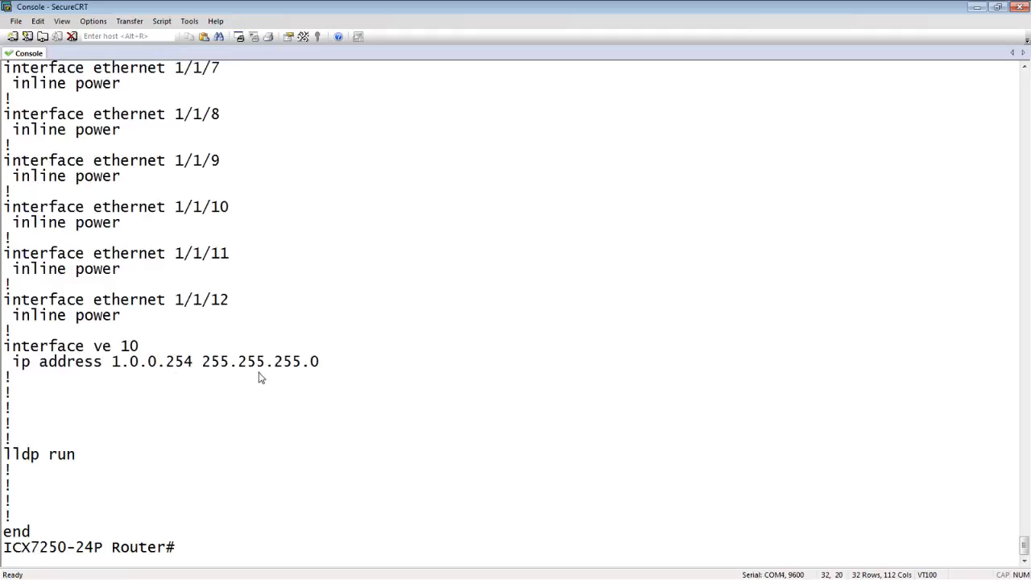
mouse_move(170, 384)
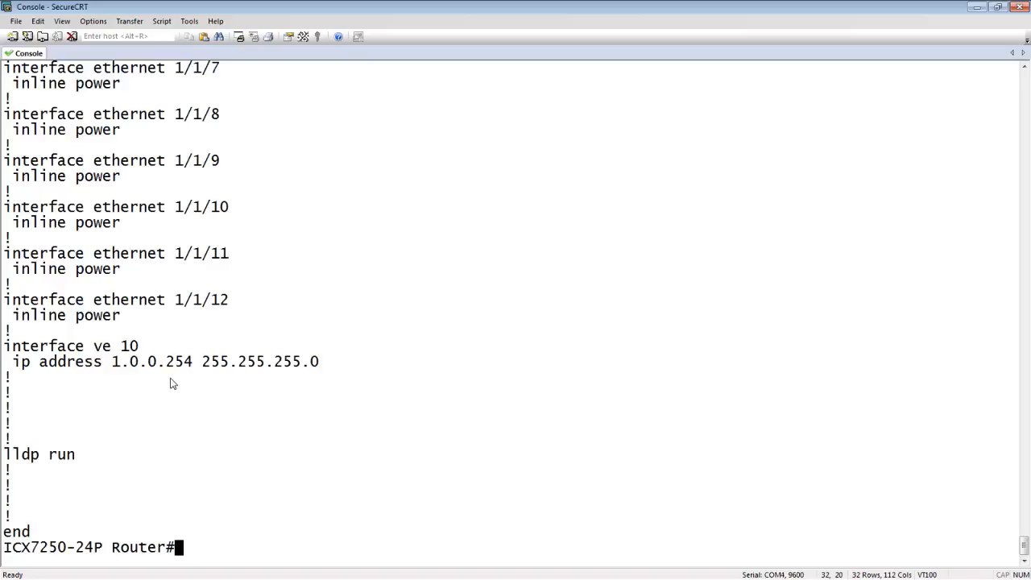
Step: Enter global config, go into interface VE 10 and attempt ip address 1.0.0.1/24, getting the one-primary-per-subnet error
text(co)
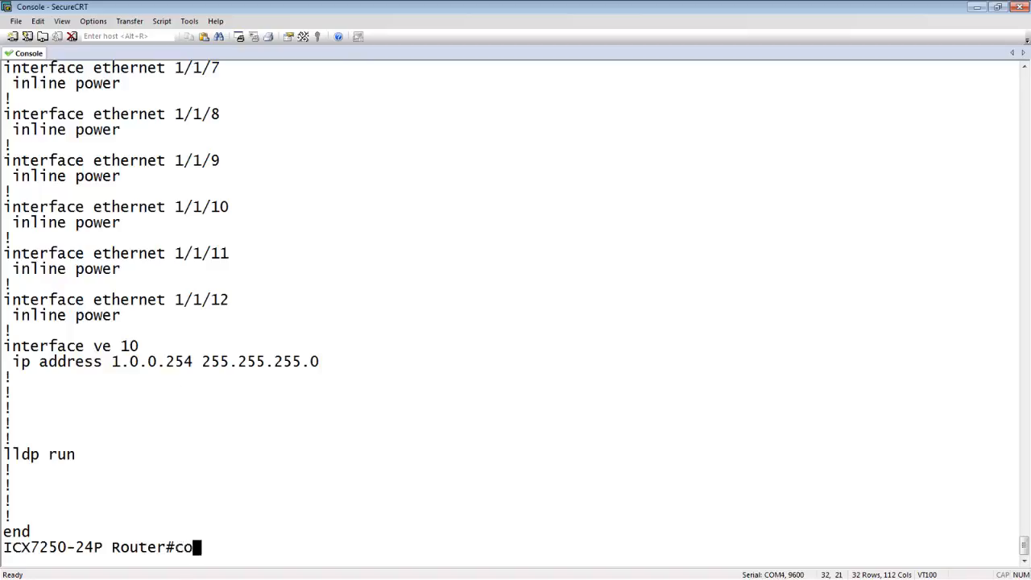
key(Return)
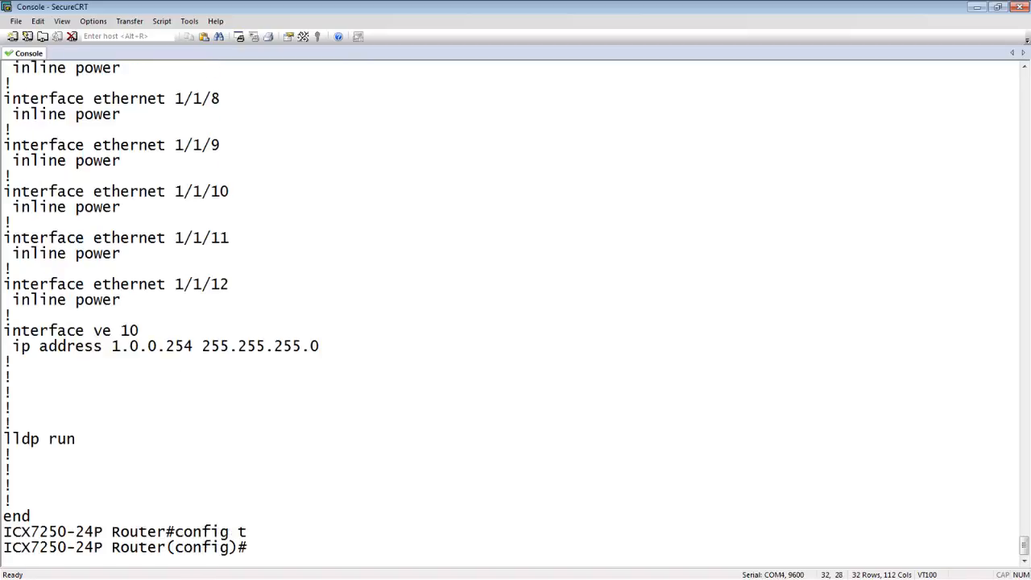
text(int ve 10)
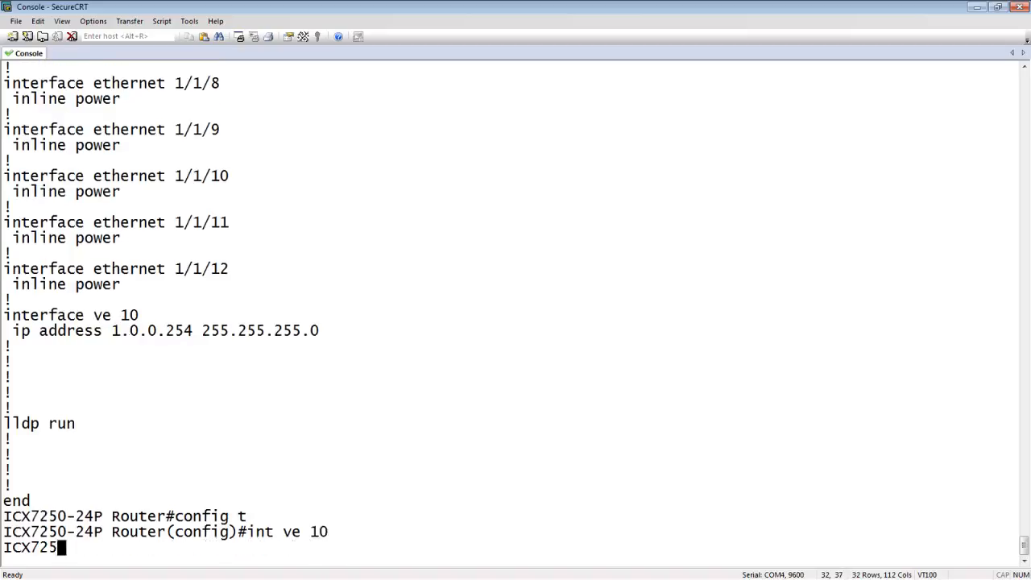
text(ip addres)
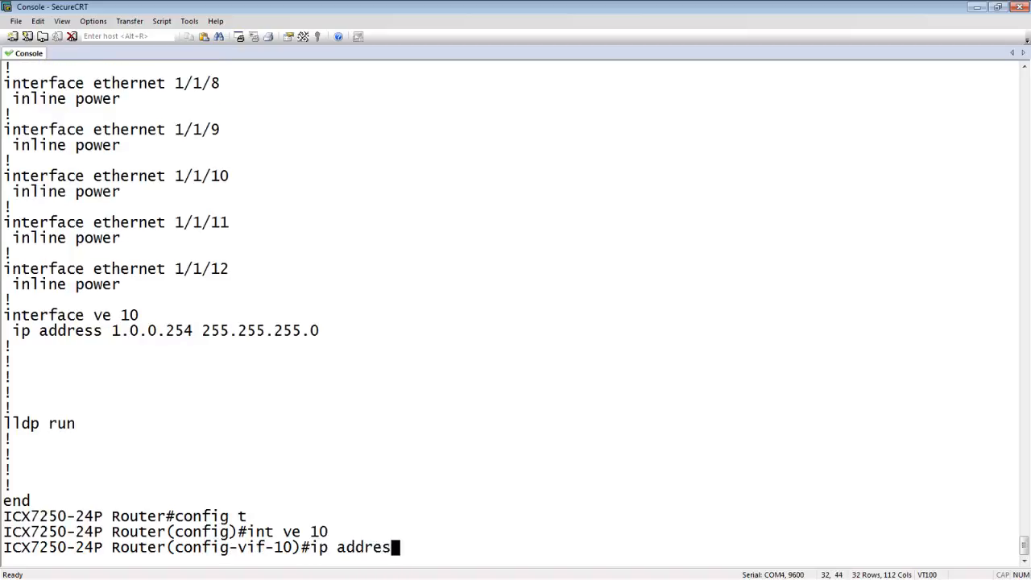
text(1.)
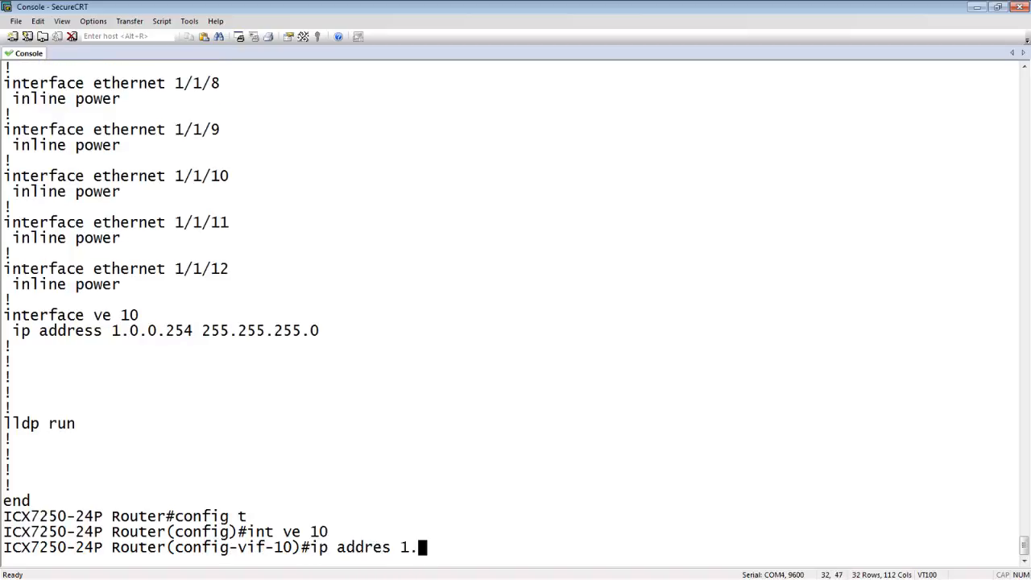
text(0.0.1/24)
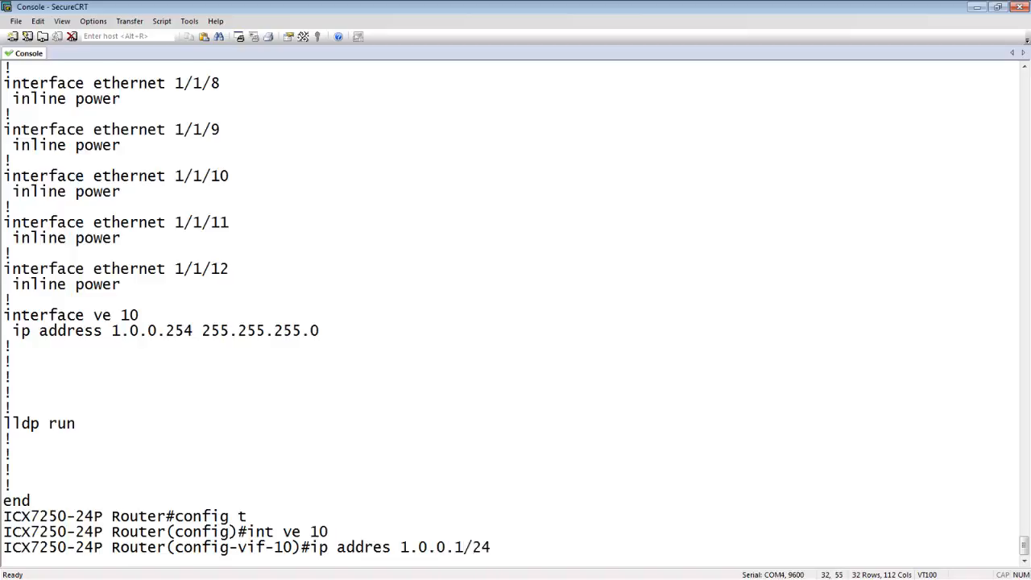
key(Return)
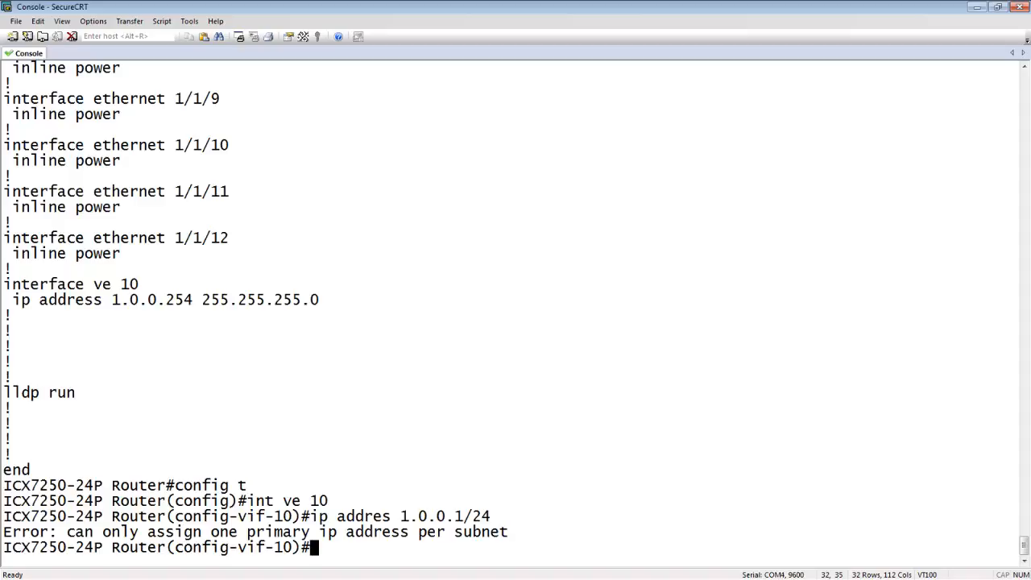
Step: Add 1.0.0.2/24 as a secondary address on VE 10
text(ip addres 1.0.0.1/24)
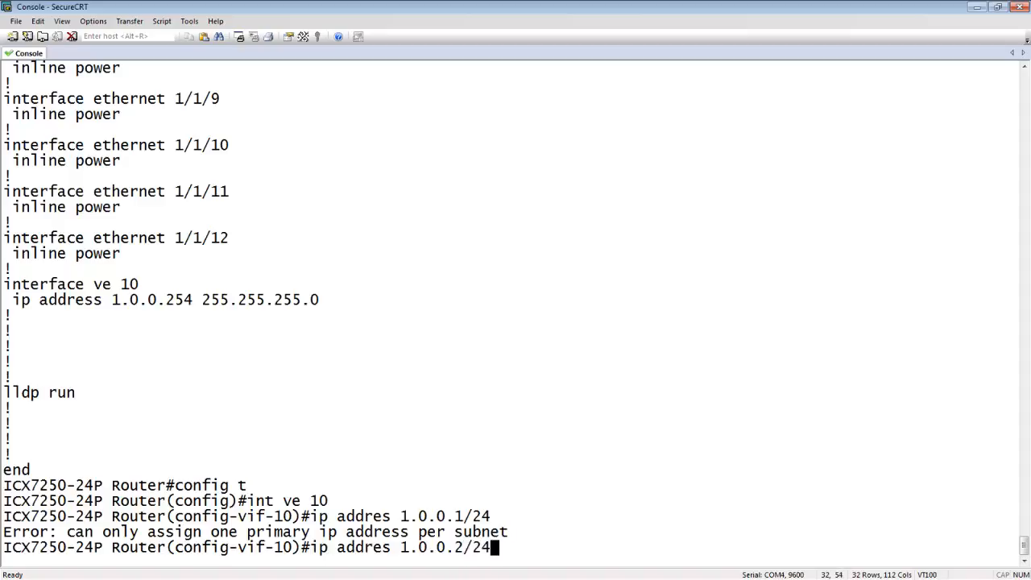
text( sec)
key(Return)
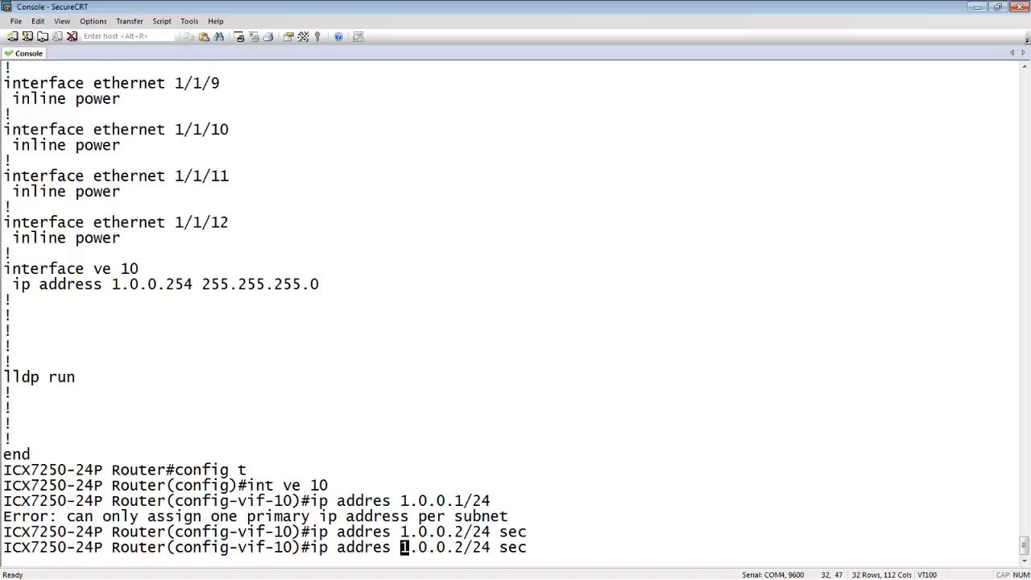
Step: Remove secondary 1.0.0.2/24 and primary 1.0.0.254/24 from VE 10
text(no)
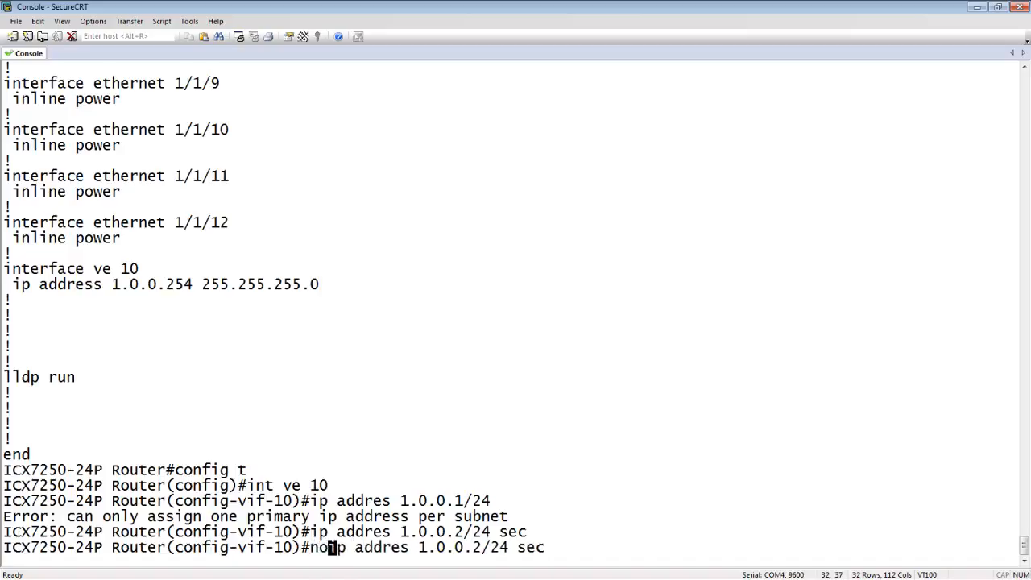
key(Return)
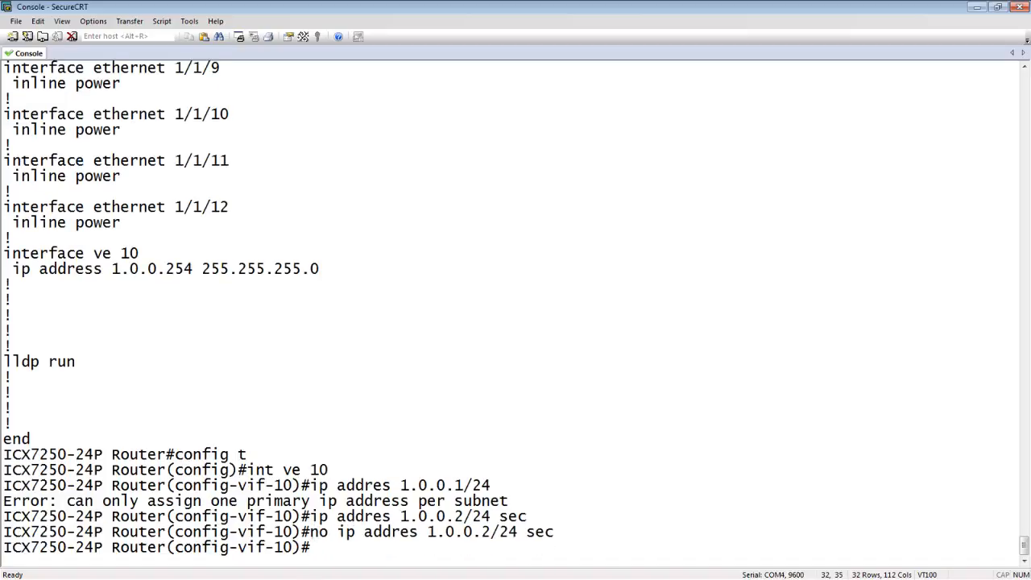
text(no)
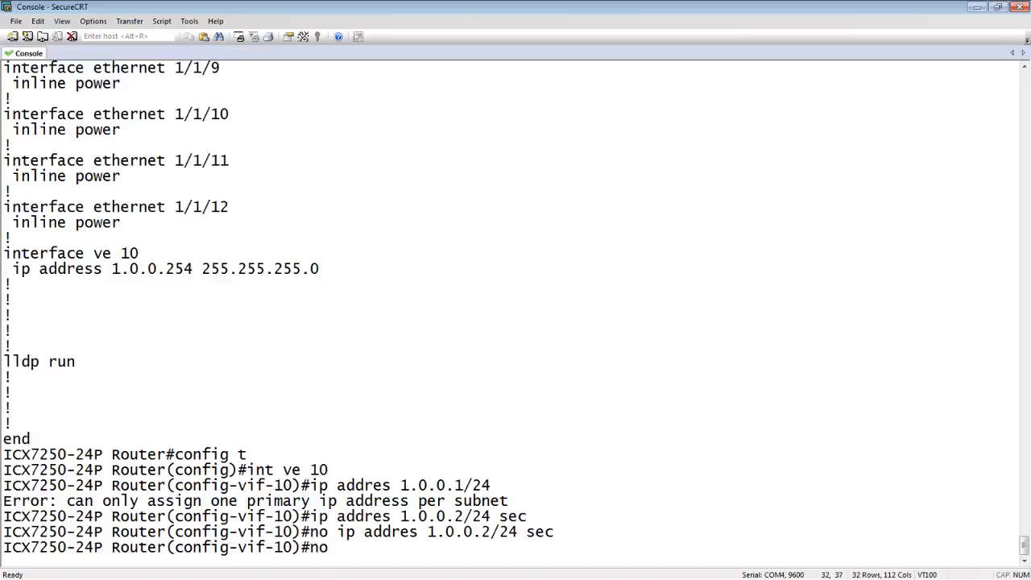
text(ip)
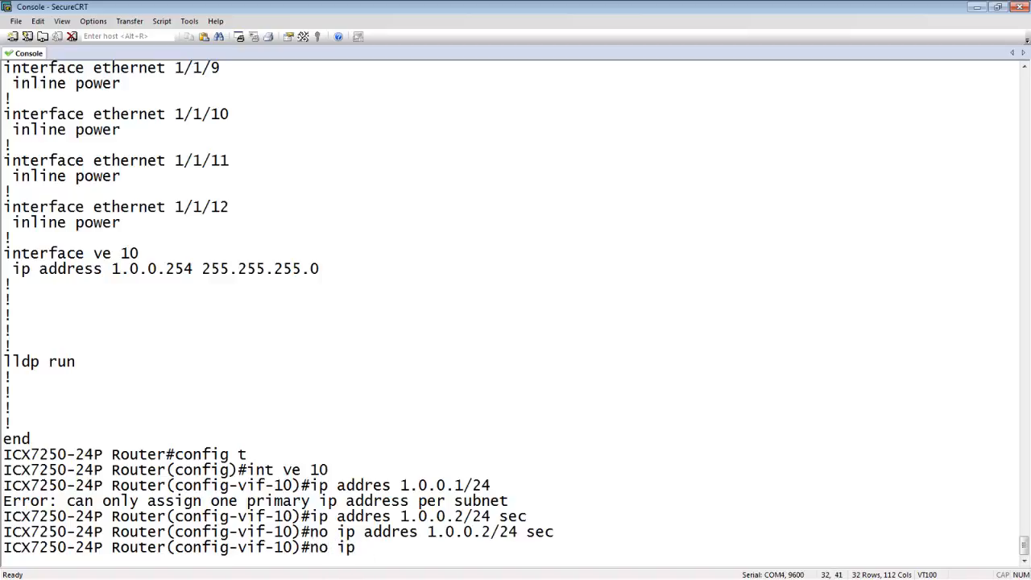
text(address)
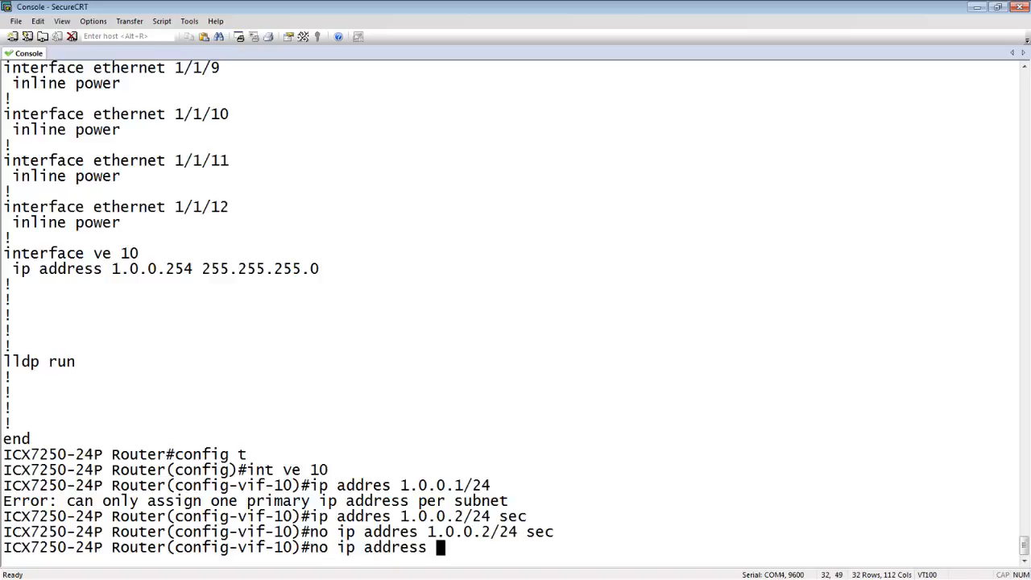
text(1.0.0.)
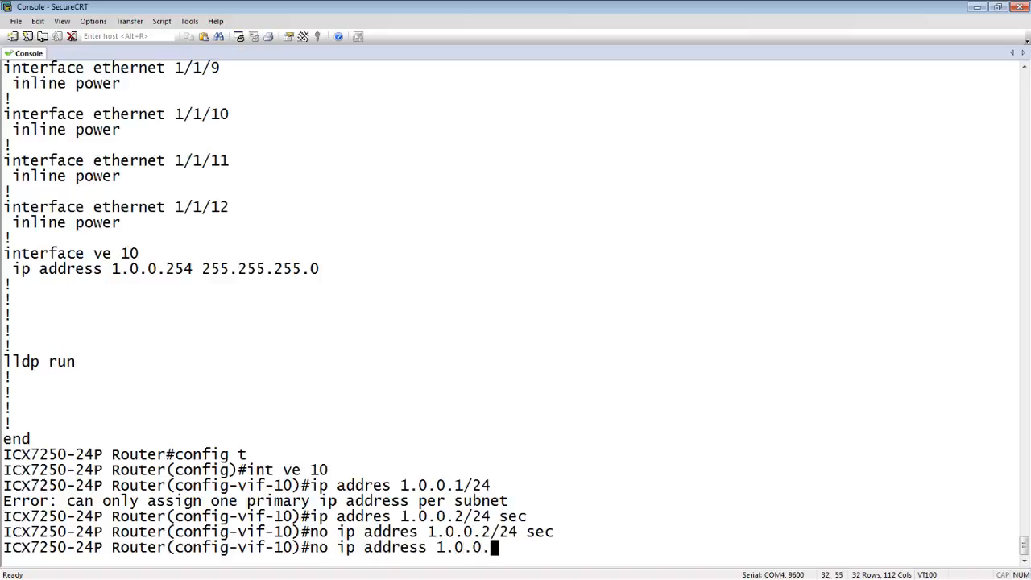
text(54/24)
text(ip a)
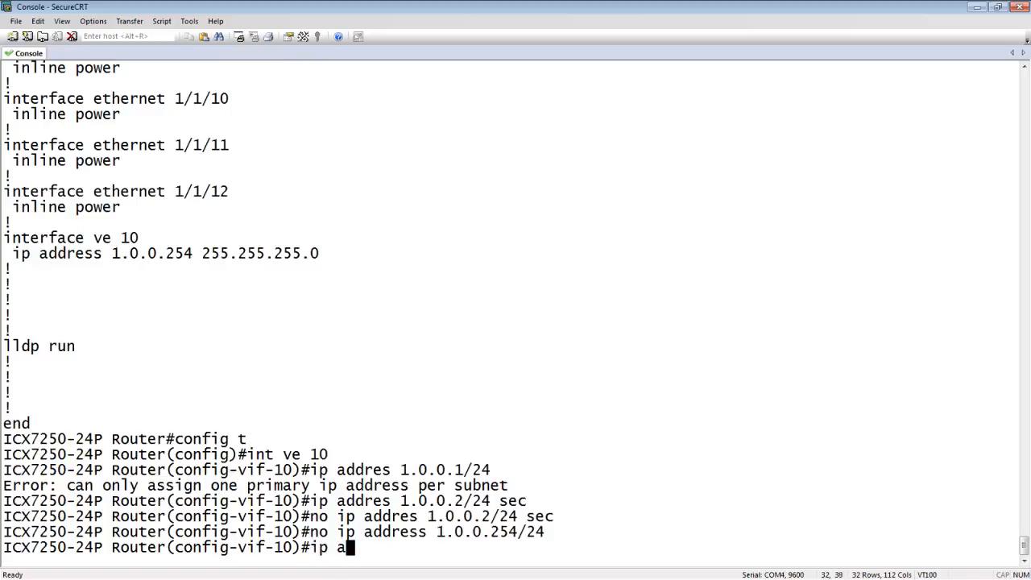
Step: Assign 1.0.0.1/24 as the primary address of VE 10
text(ddr)
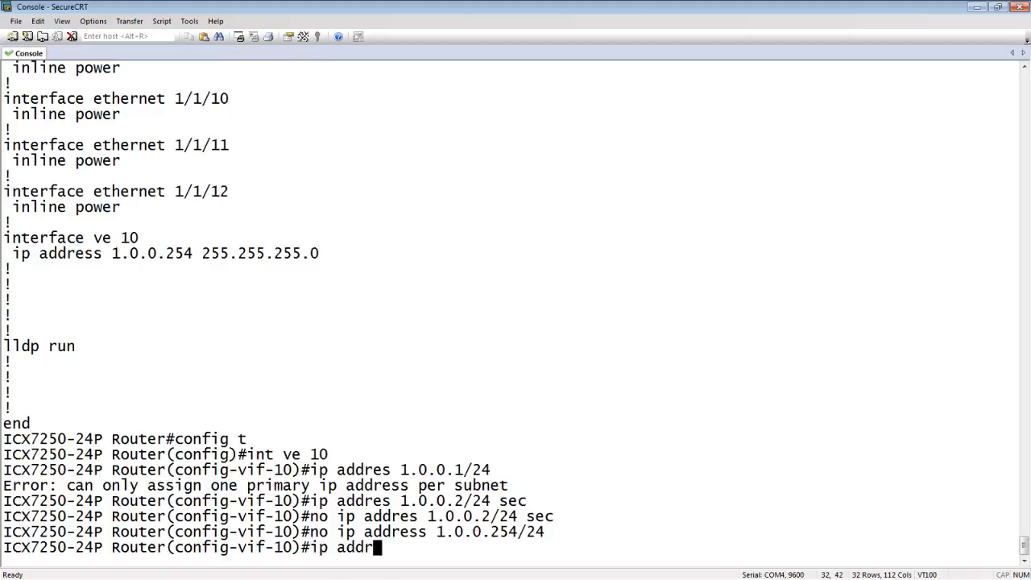
text(ess 1)
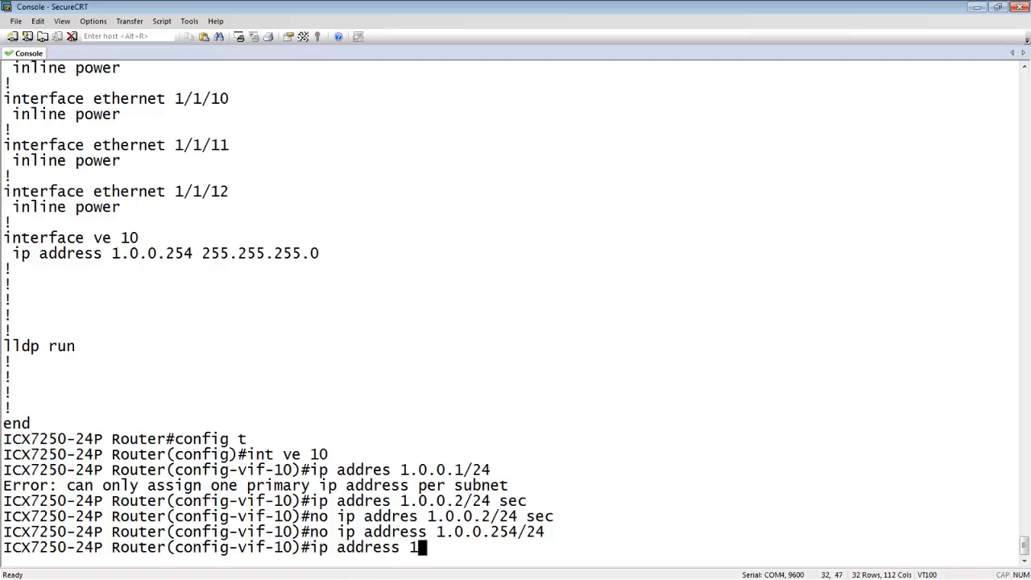
text(.0.0.1/24)
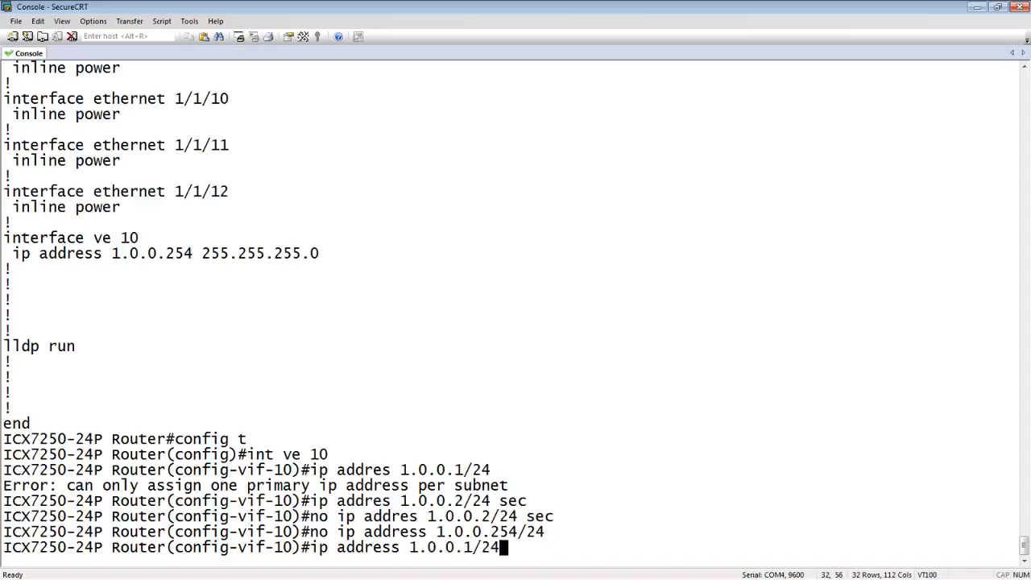
key(Return)
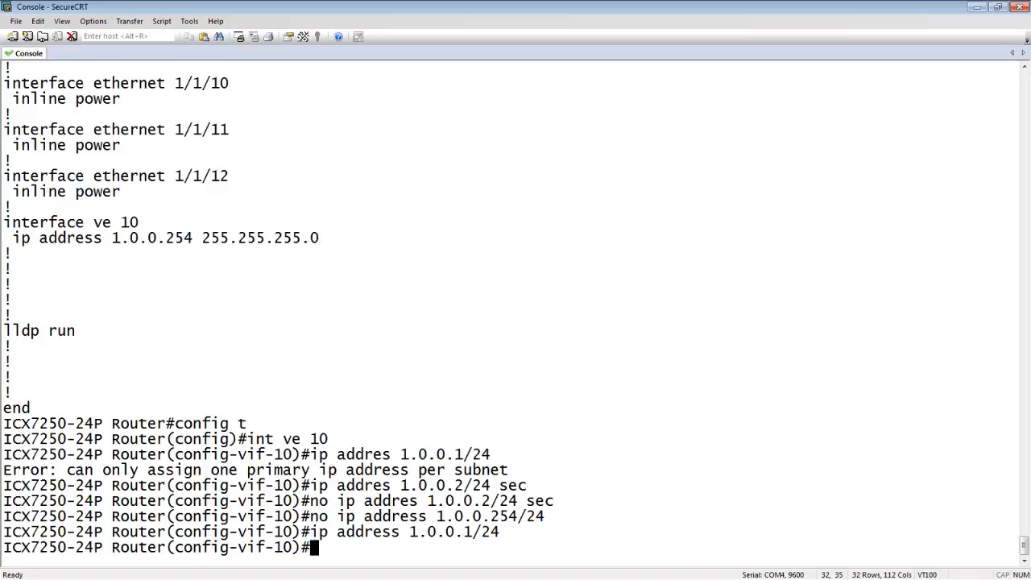
Step: Remove 1.0.0.1/24 from VE 10 with a no command and start listing the running-config again
text(ip address 1.0.0.1/24)
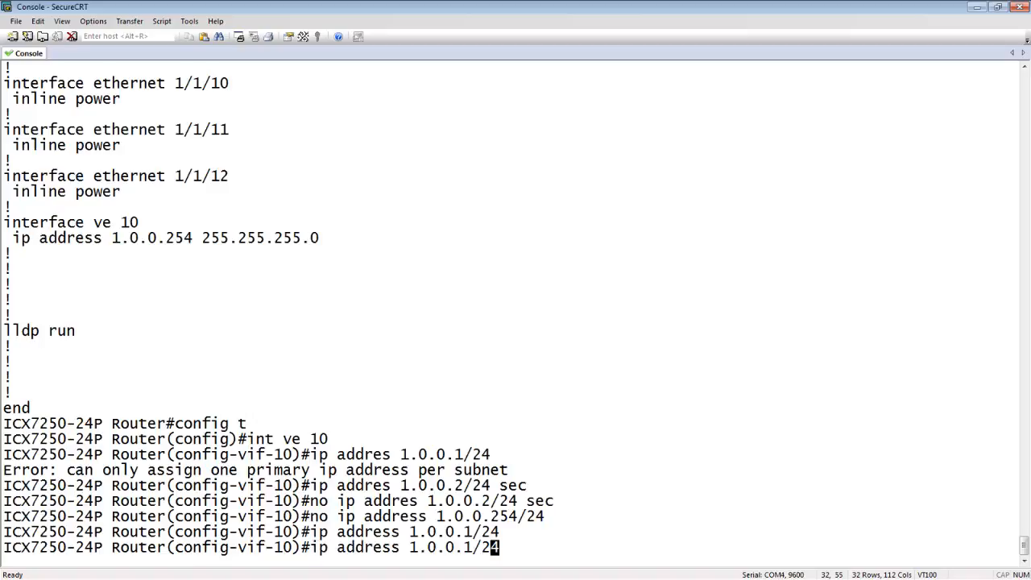
text(no)
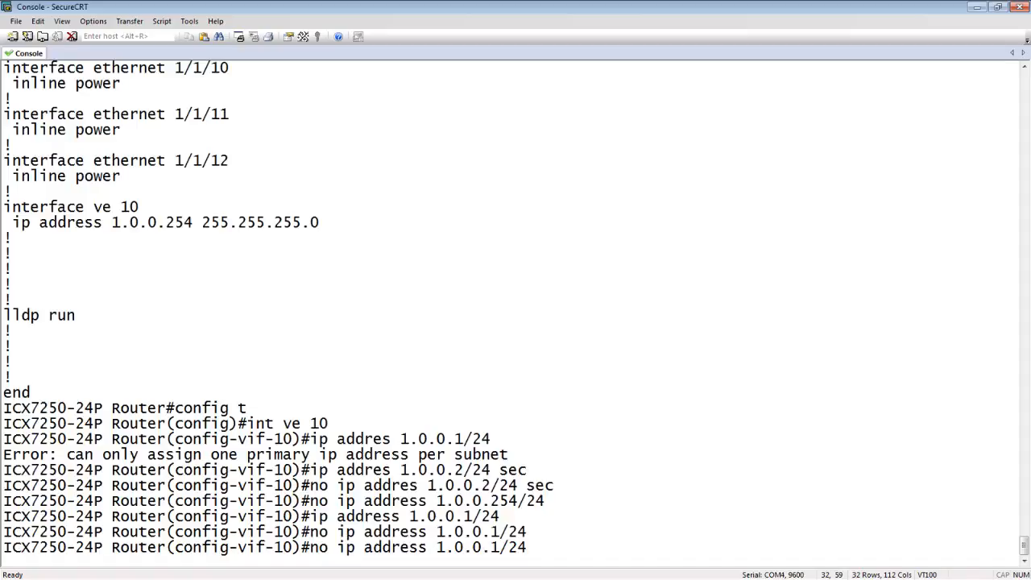
text(2)
key(Return)
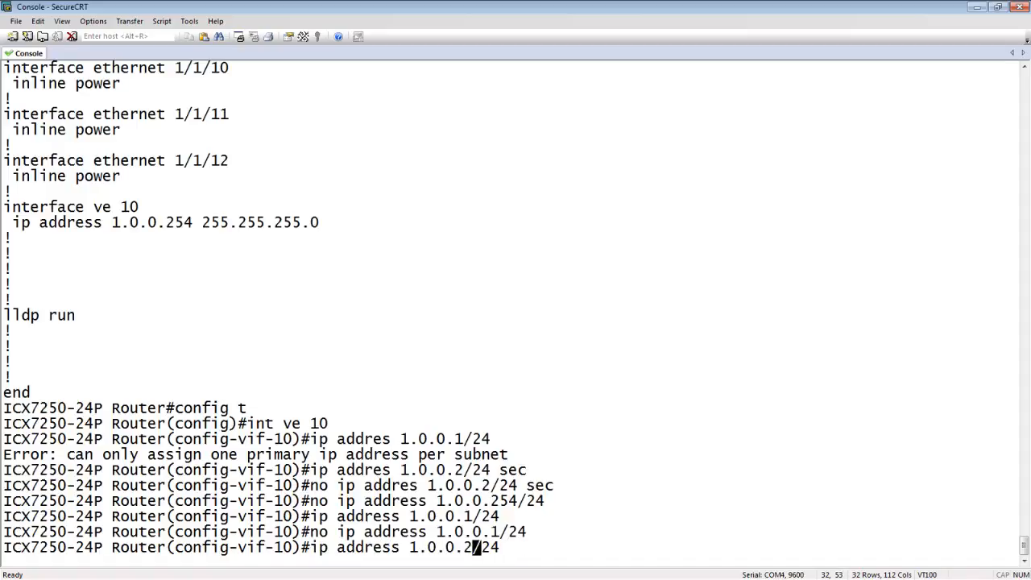
key(Return)
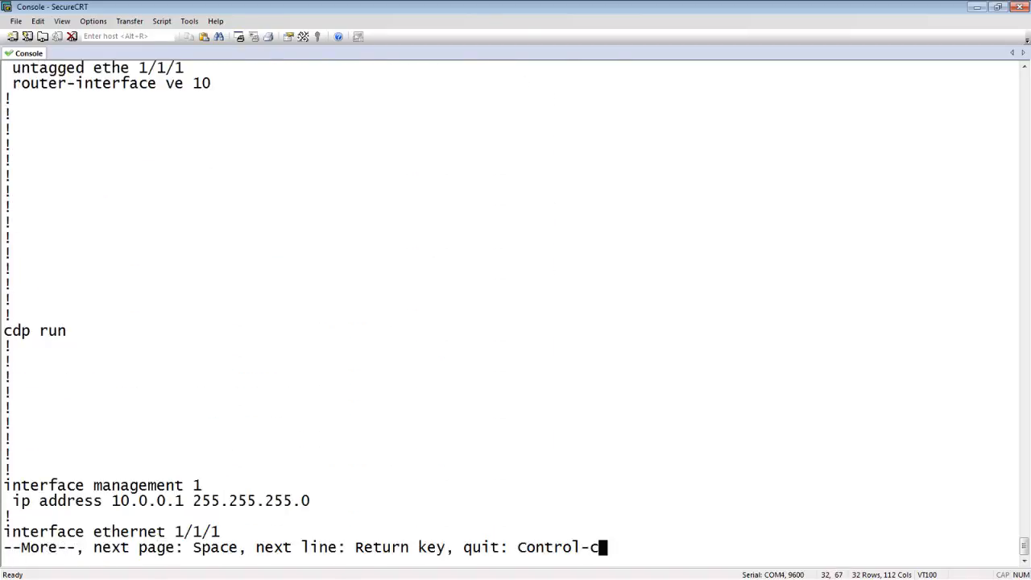
Step: Page the show run output to VE 10 at 1.0.0.254 and management 1 at 10.0.0.1, then stop the listing
key(space)
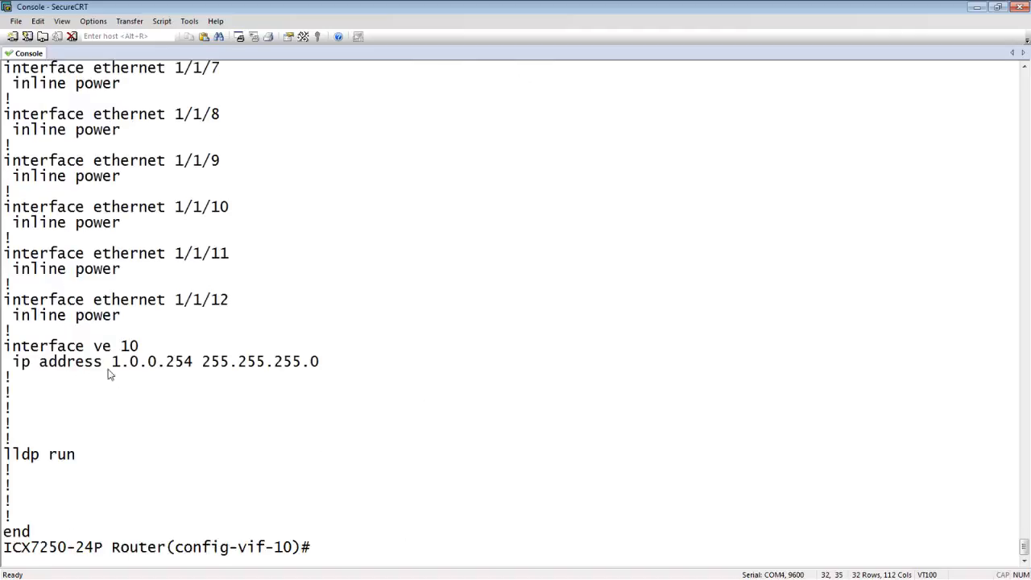
mouse_move(149, 377)
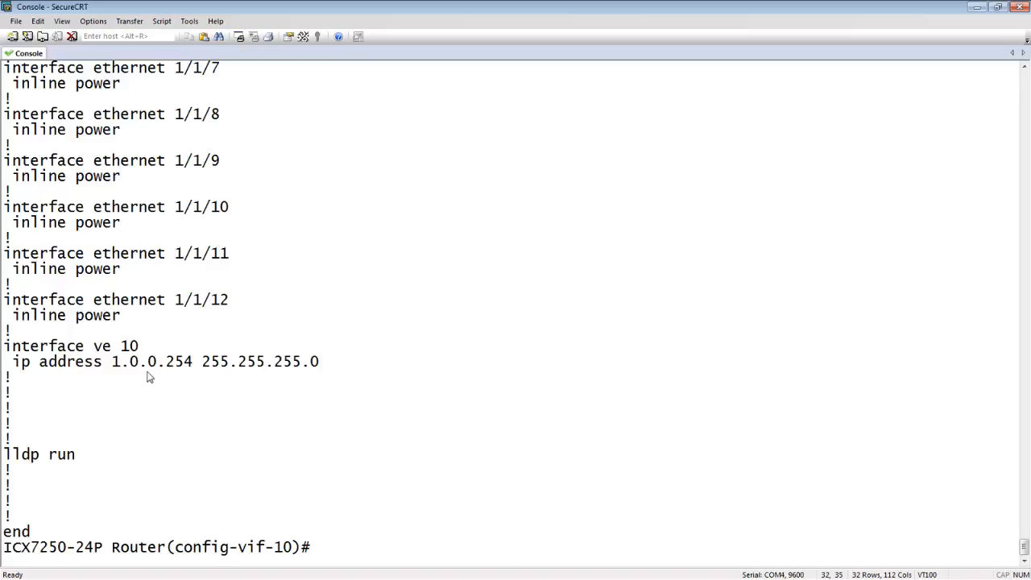
mouse_move(98, 368)
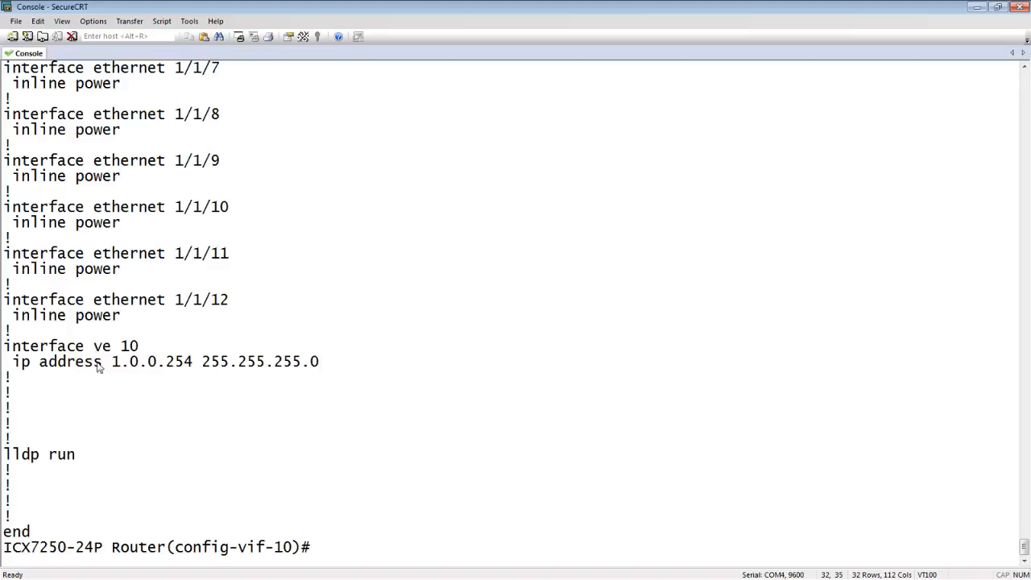
mouse_move(193, 374)
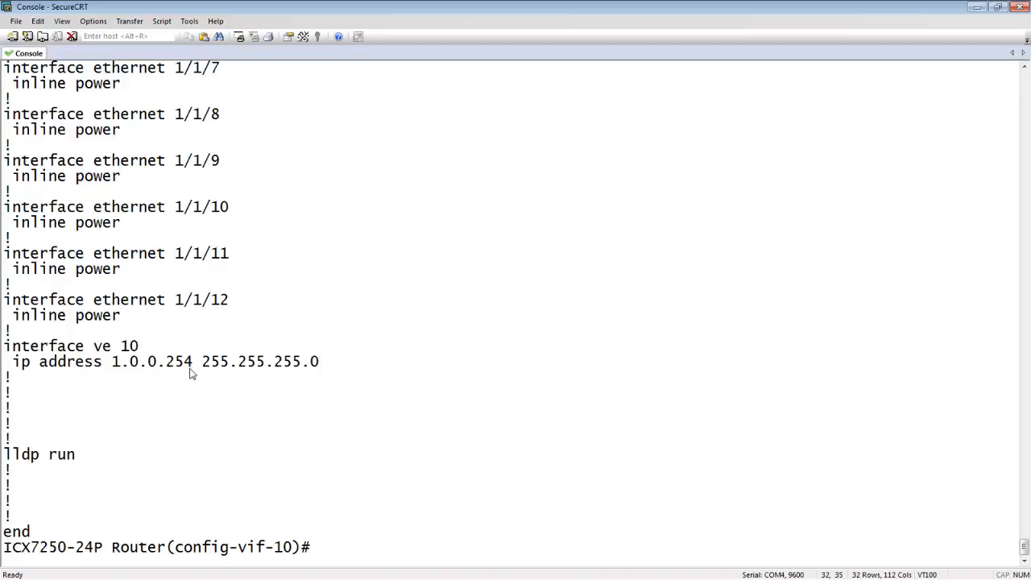
key(ctrl+c)
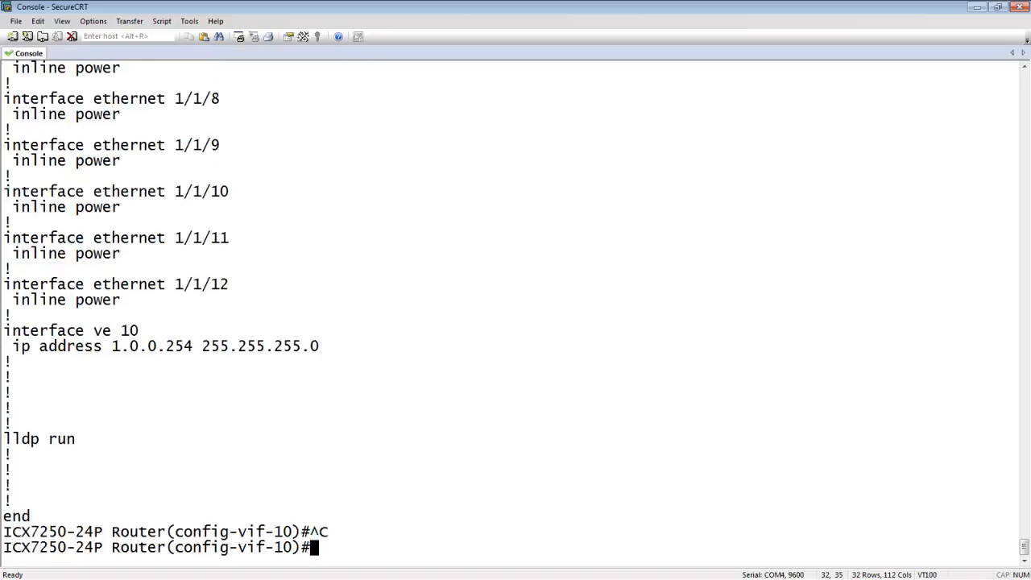
Step: Set VE 10 to 1.0.0.1/24 using the replace keyword, overwriting 1.0.0.254
text(ip a)
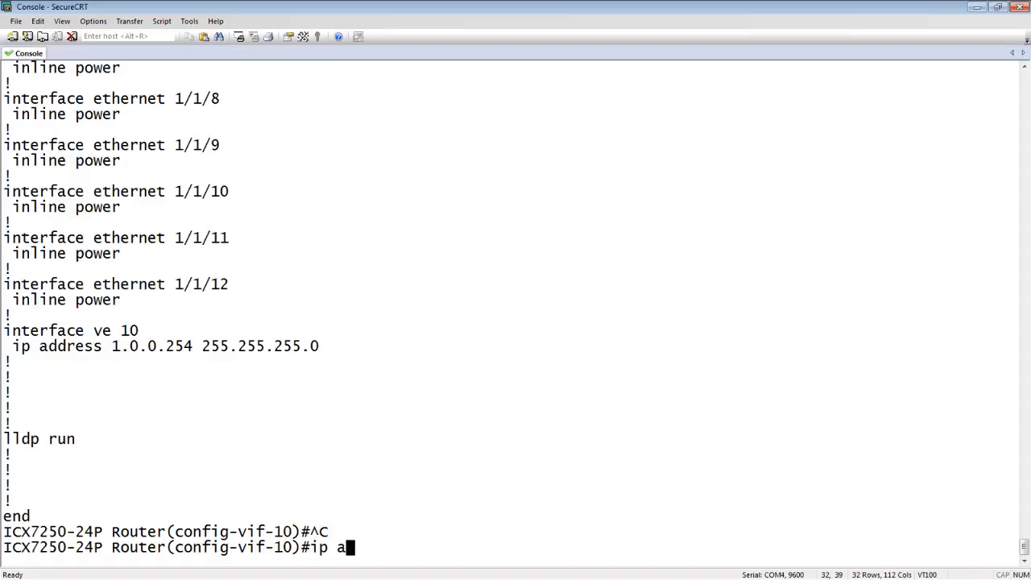
text(ddress)
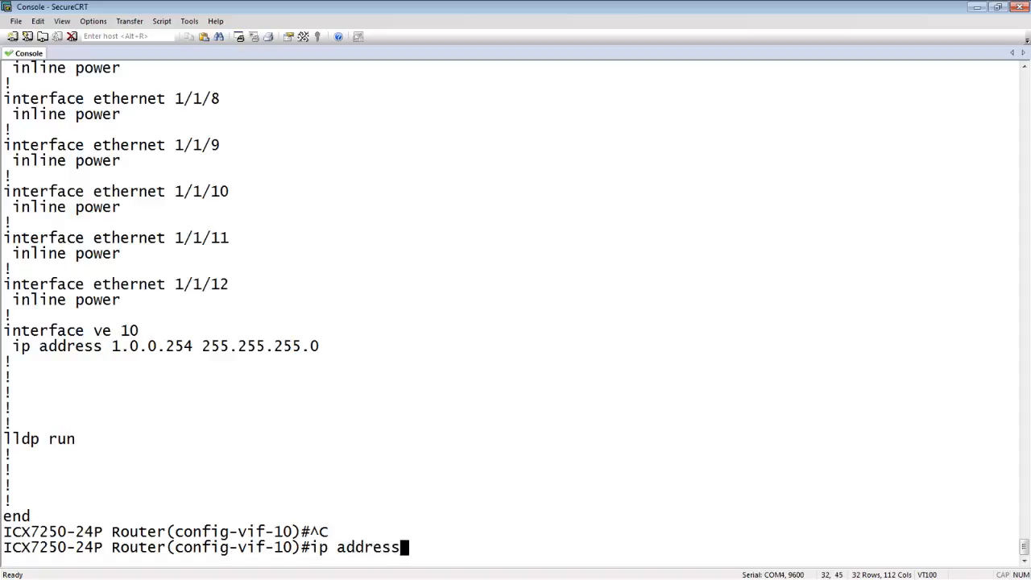
text(1.)
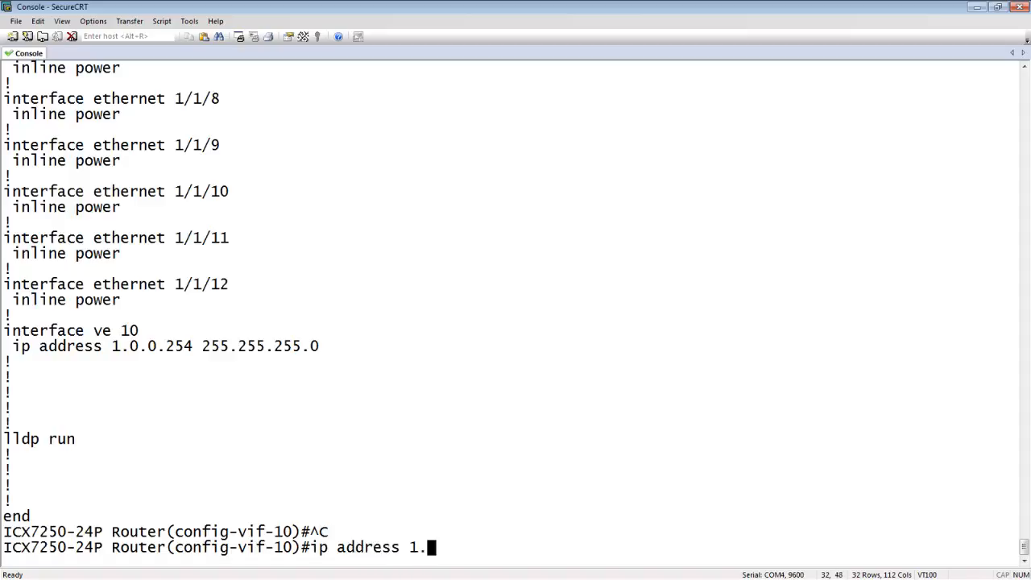
text(0.0.1/2)
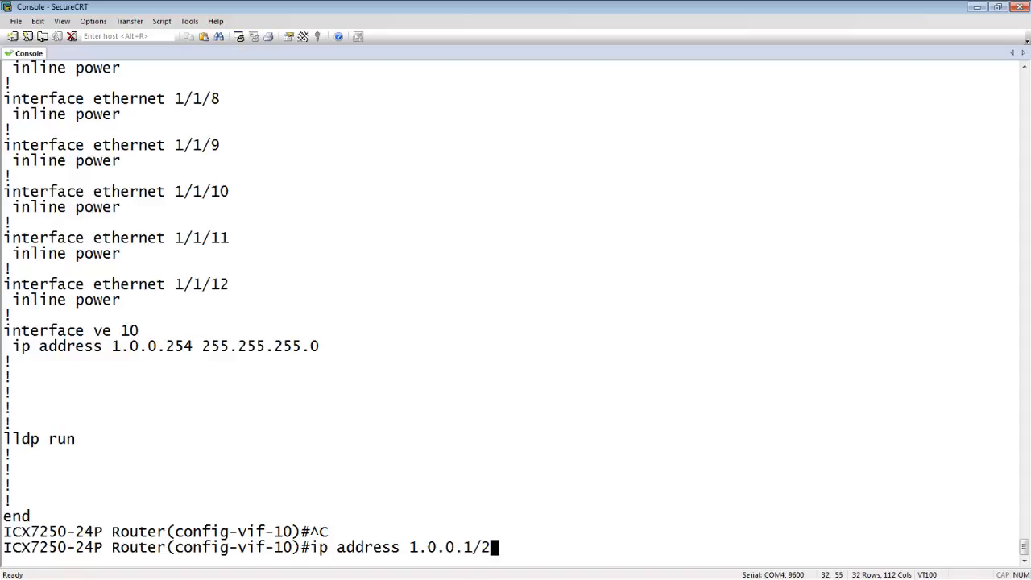
text(4)
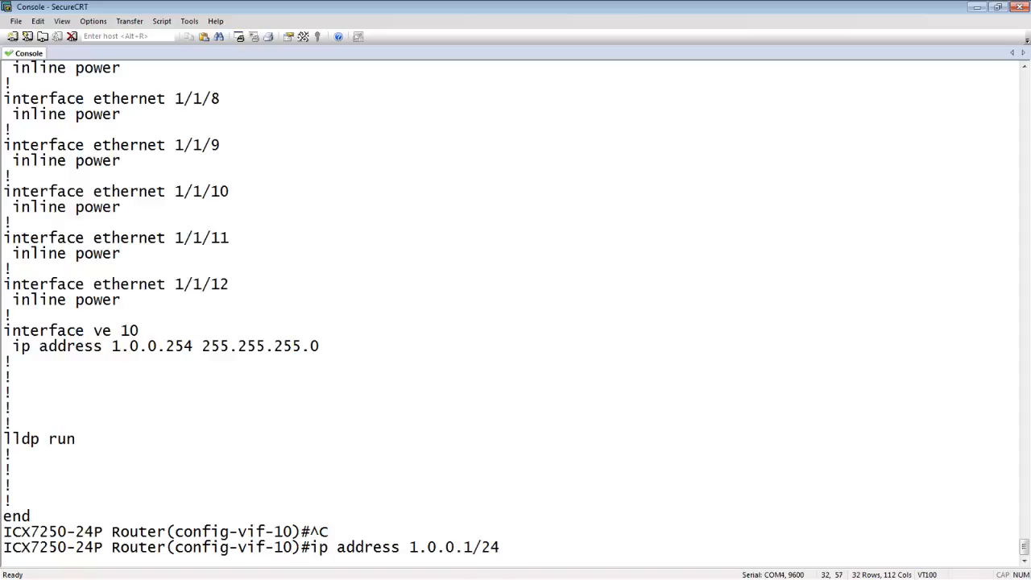
text(replace)
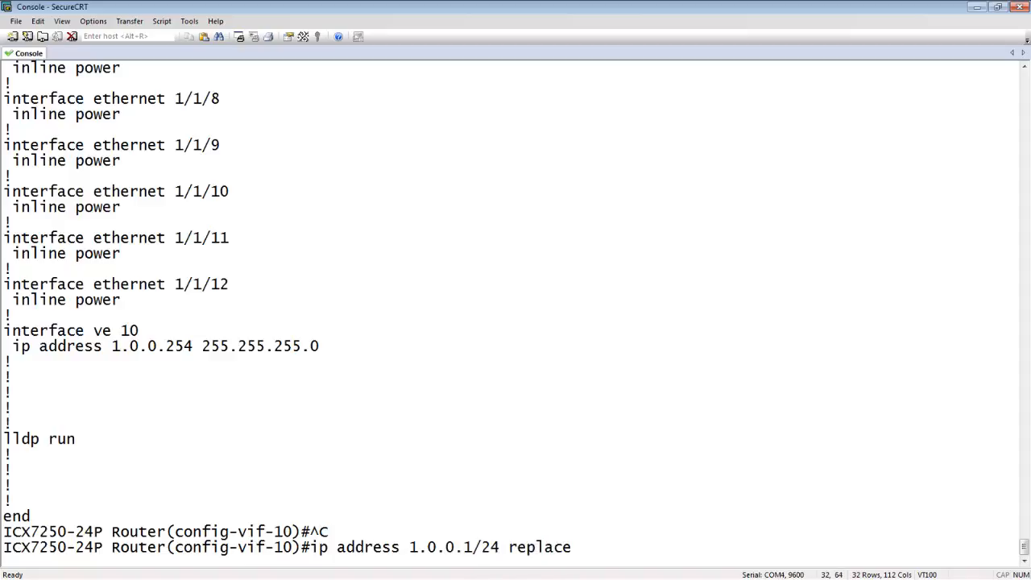
key(Return)
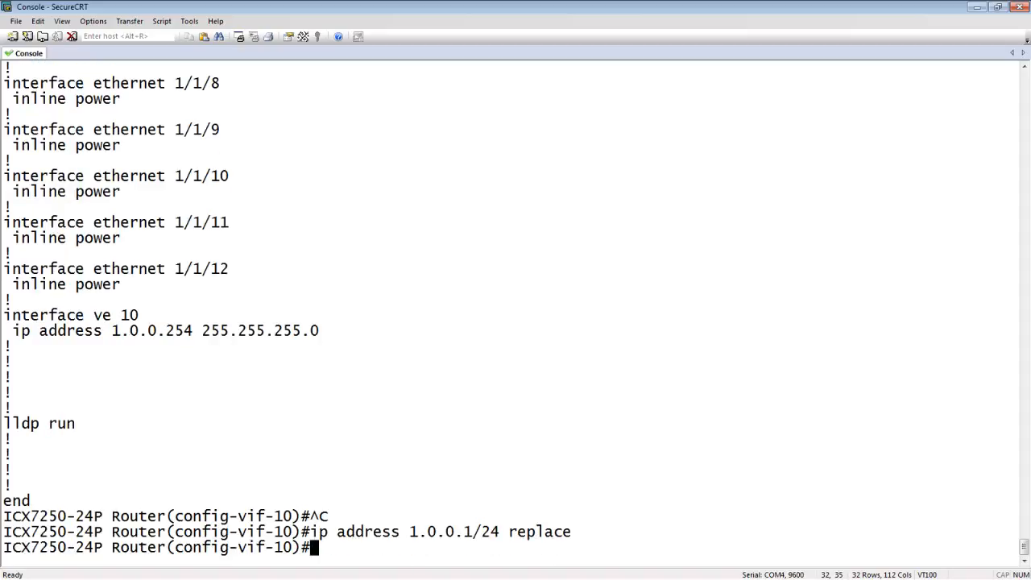
Step: Review the running-config confirming VE 10 at 1.0.0.1 255.255.255.0 and begin exiting the interface
scroll(up, 3)
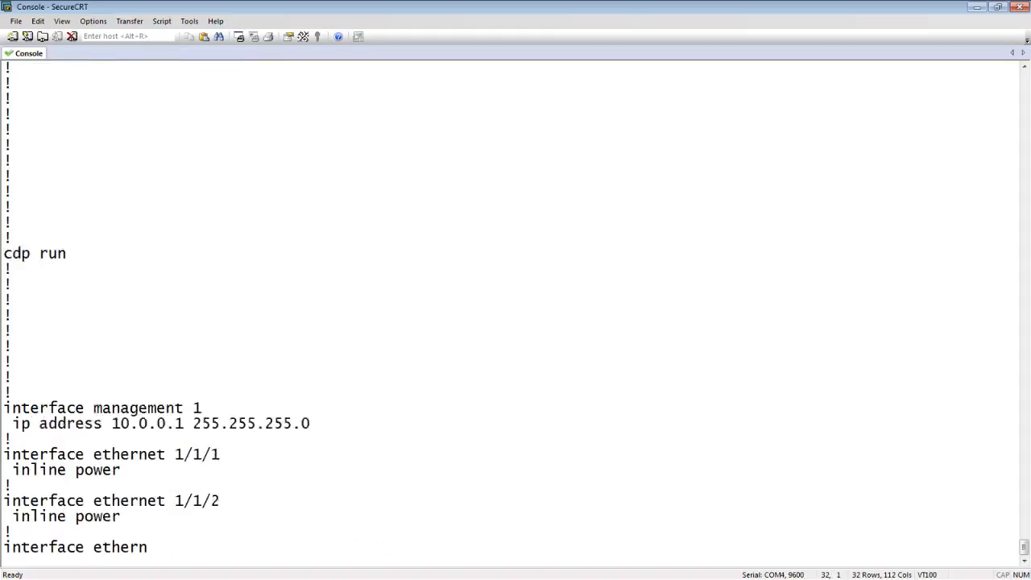
scroll(down, 3)
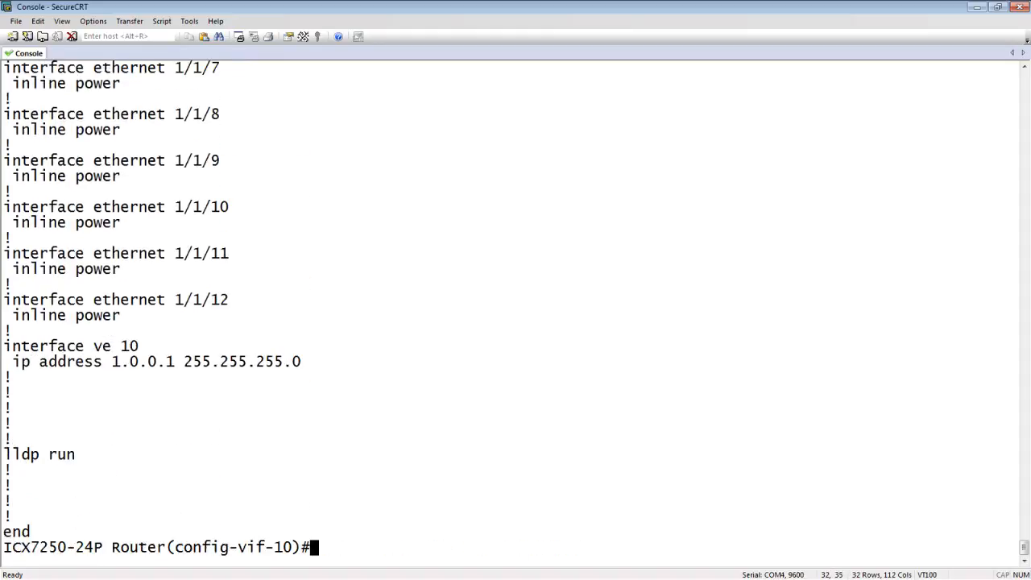
mouse_move(217, 399)
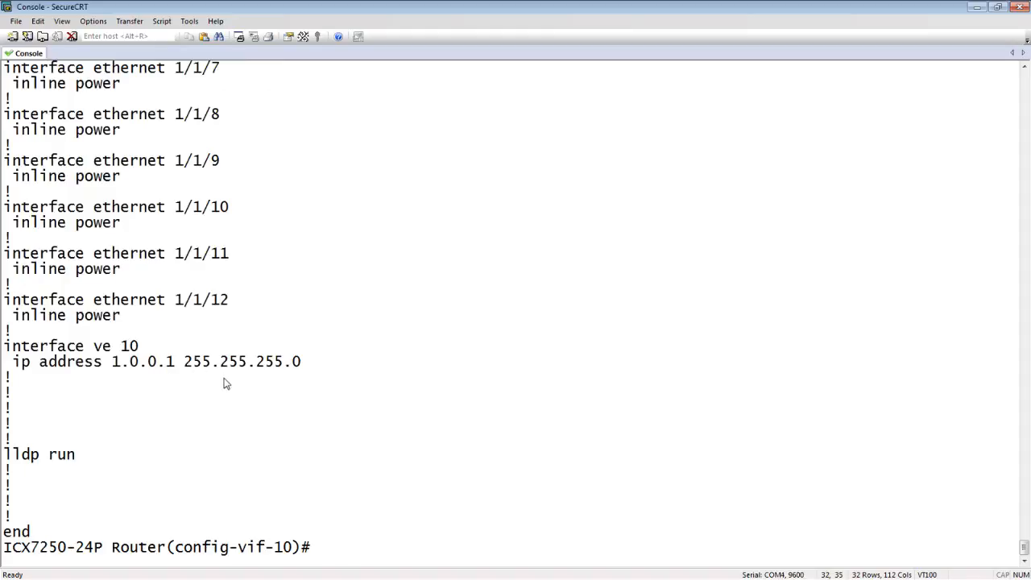
text(exit)
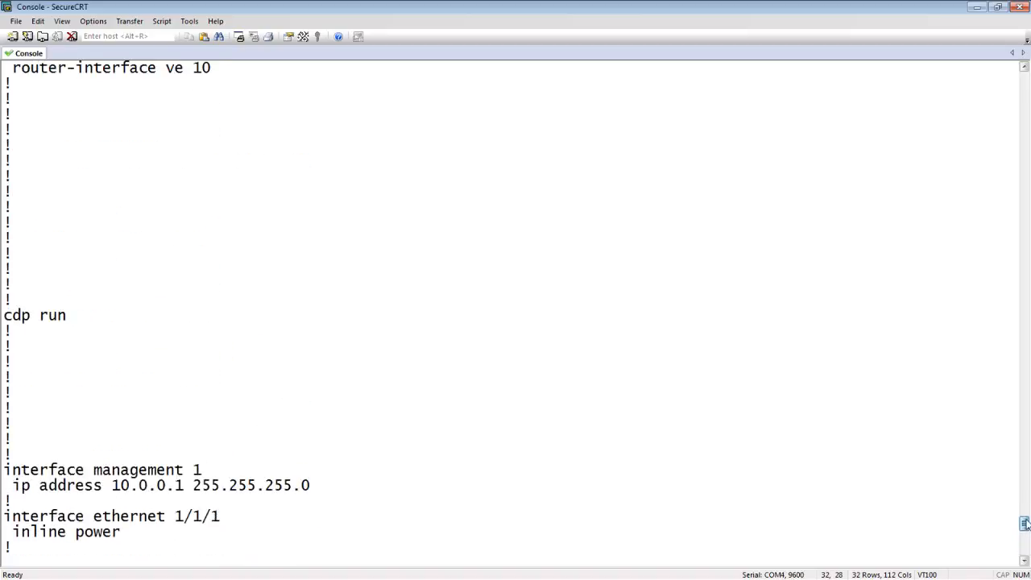
Step: Scroll the configuration listing past management 1 at 10.0.0.1 into the Ethernet ports
scroll(down, 3)
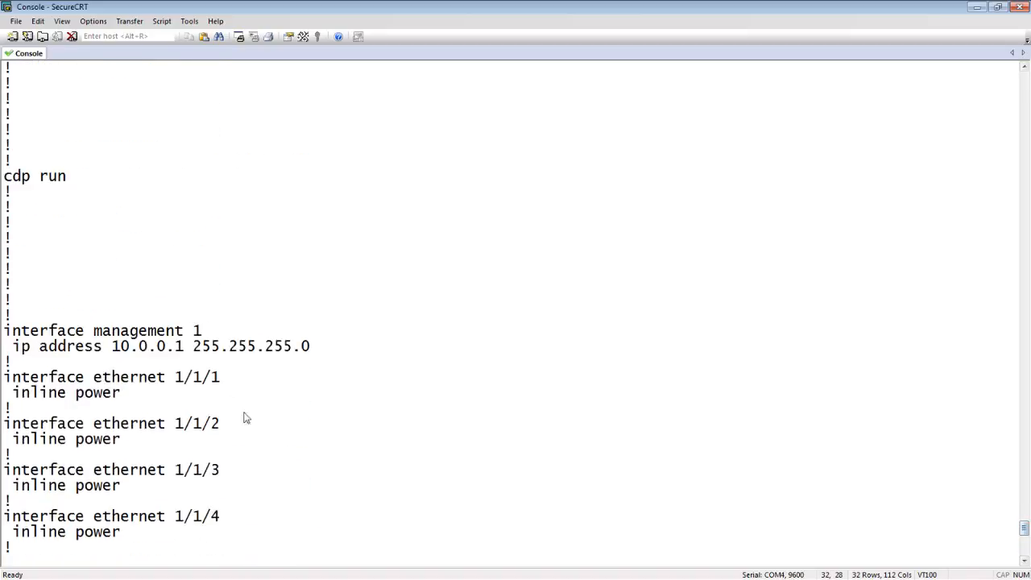
mouse_move(996, 469)
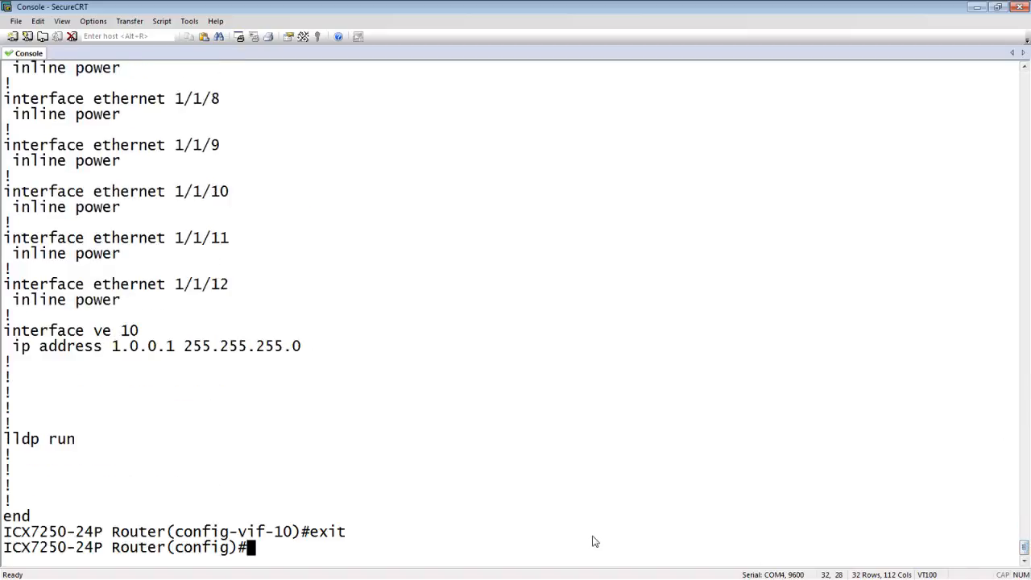
Step: On interface management 1, set ip address 10.0.0.254/24 with the replace keyword
text(int man 1)
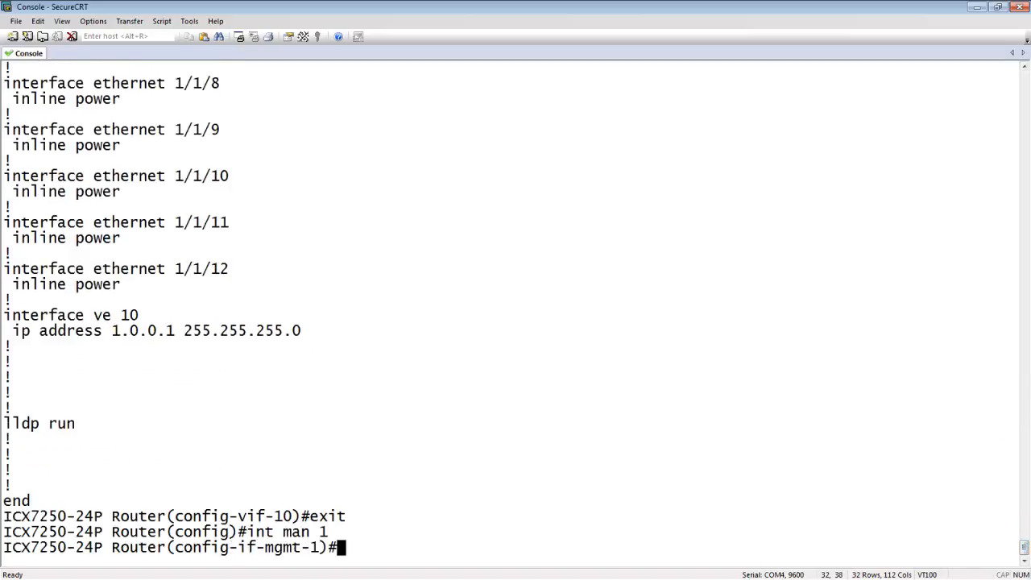
text(i)
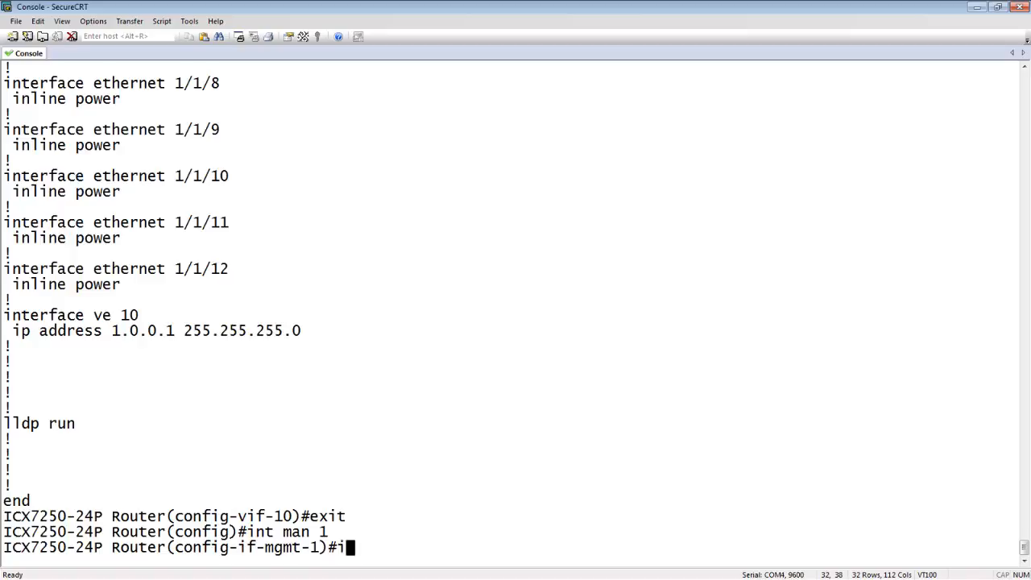
text(p address)
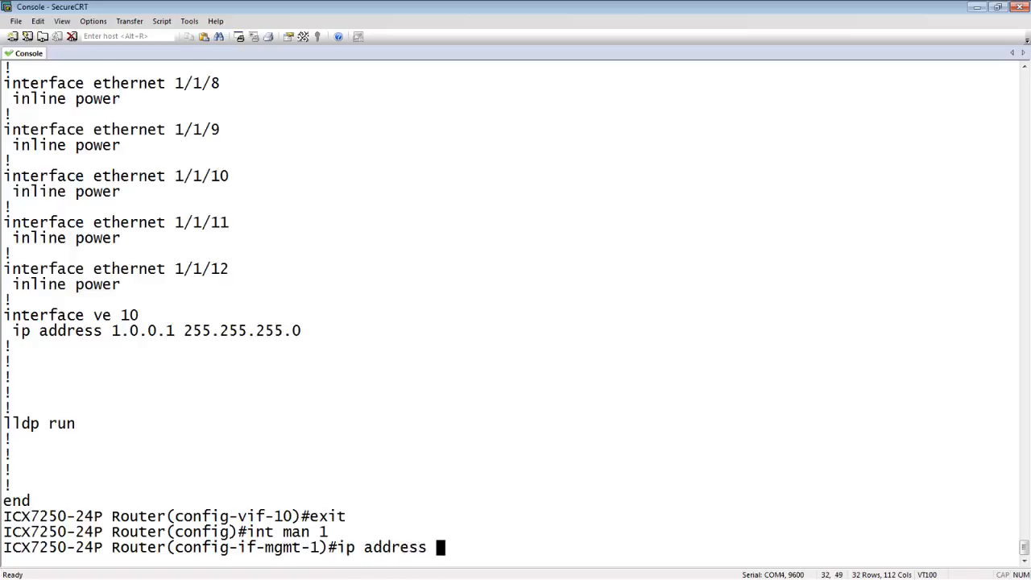
text(10.0.0.)
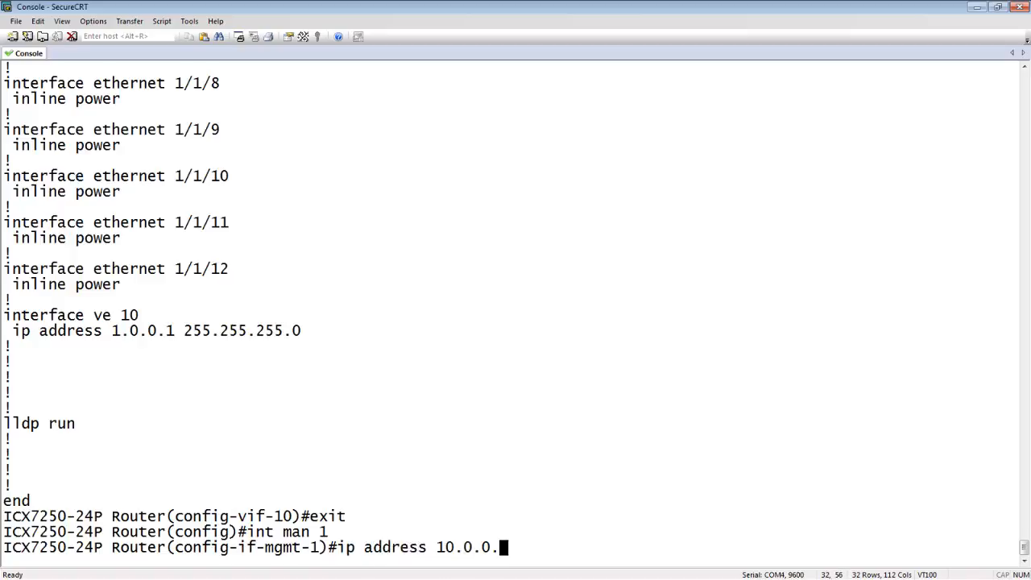
text(254 replace)
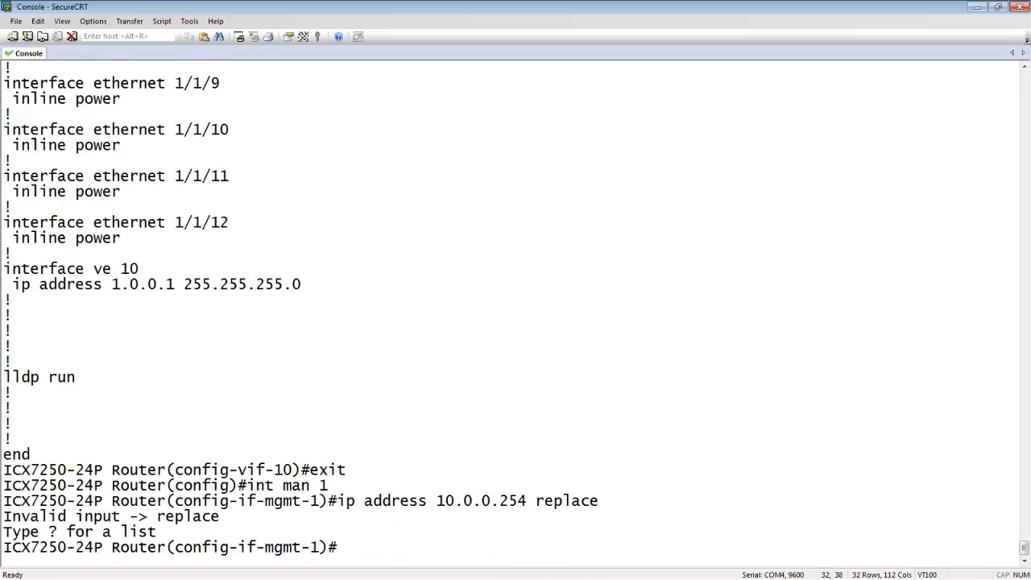
text(ip address 10.0.0.254 replace)
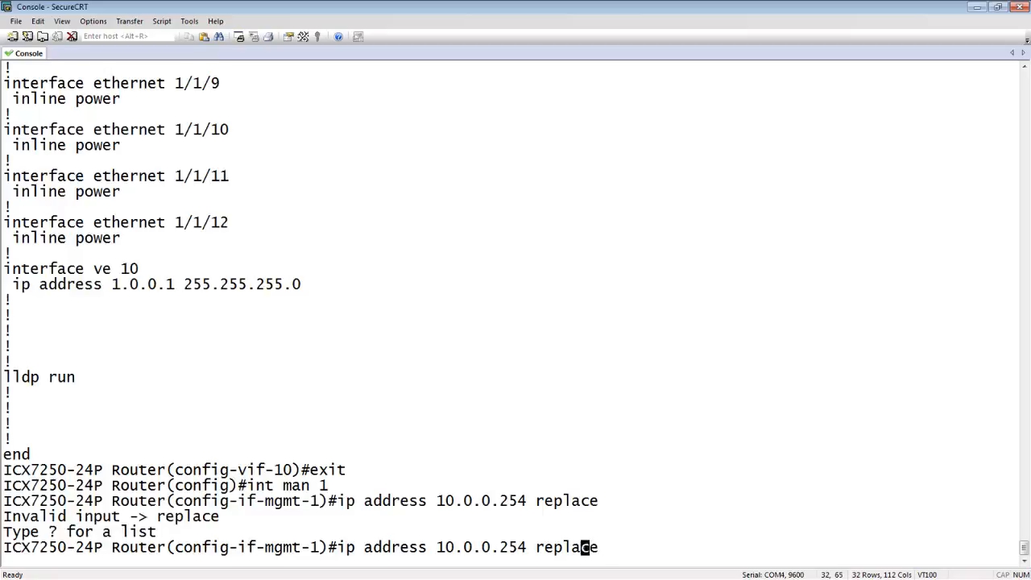
text(/)
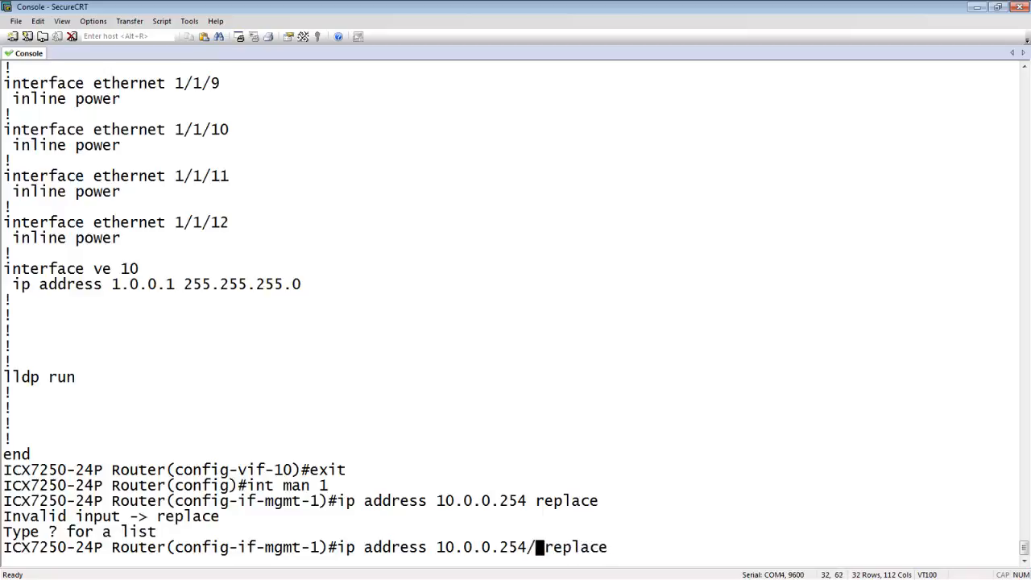
text(24 )
key(Return)
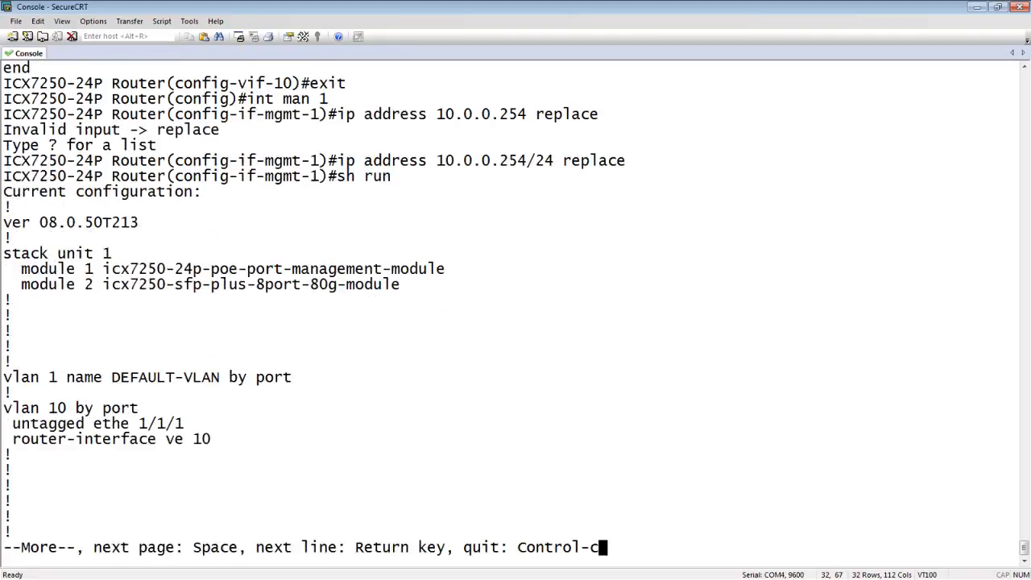
Step: Page the running-config to confirm management 1 at 10.0.0.254 255.255.255.0, then stop the listing
key(space)
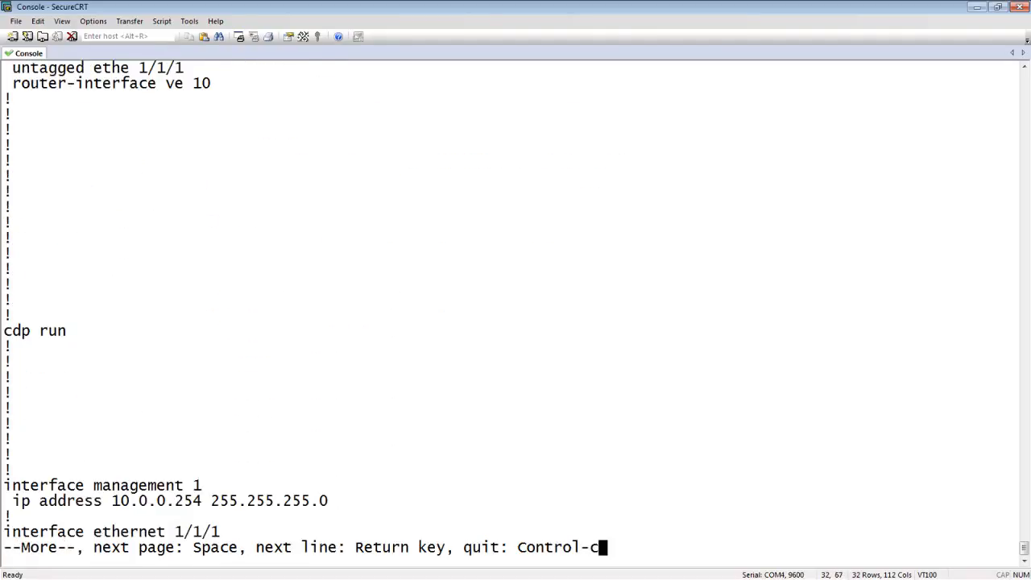
key(ctrl+c)
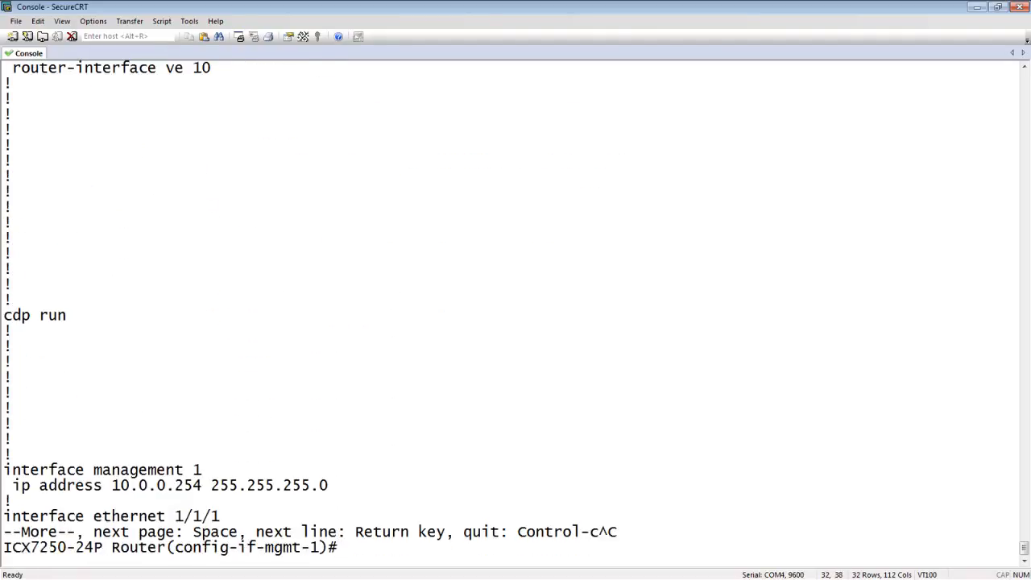